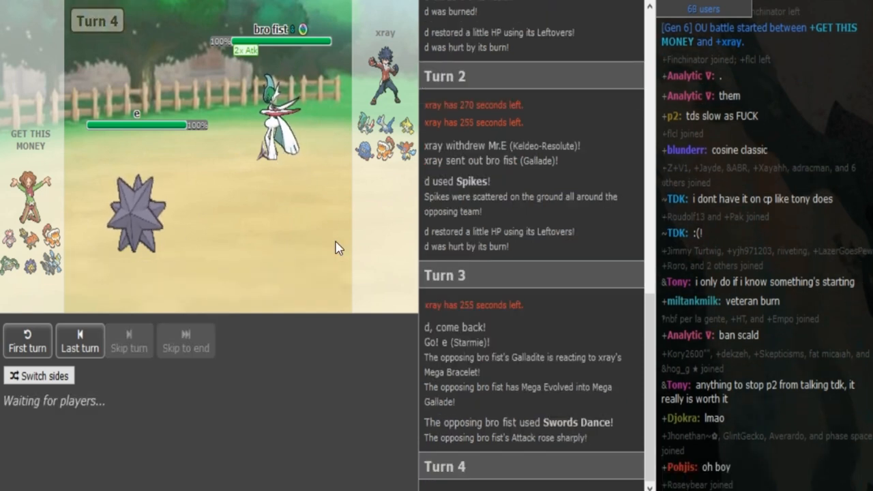
# Scroll the battle log, then skip the replay to its latest turn, reaching Turn 19
pyautogui.scroll(-3)
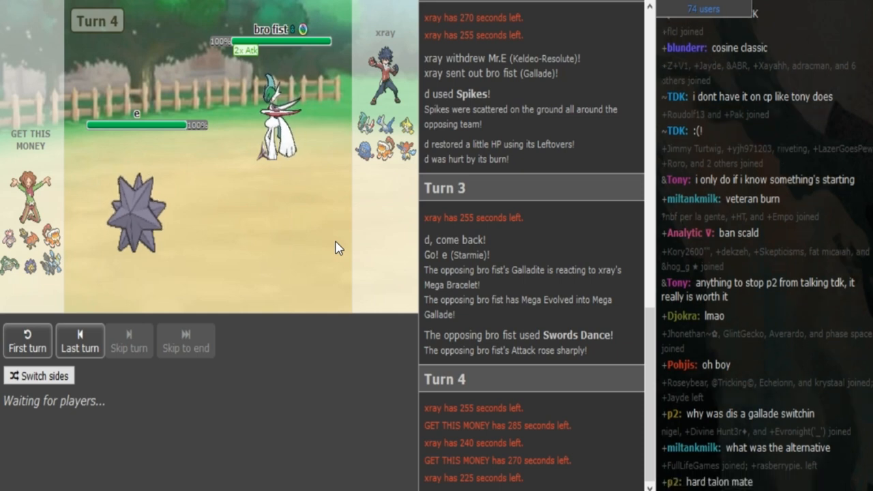
pyautogui.scroll(-3)
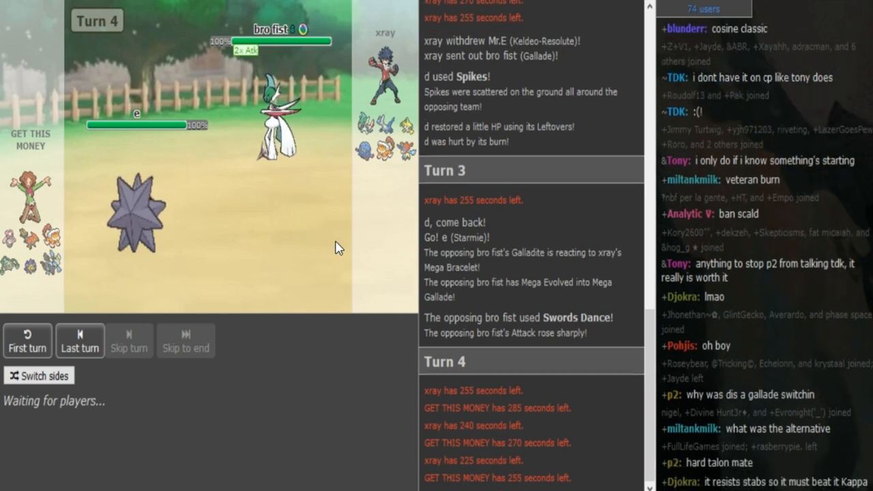
pyautogui.scroll(-3)
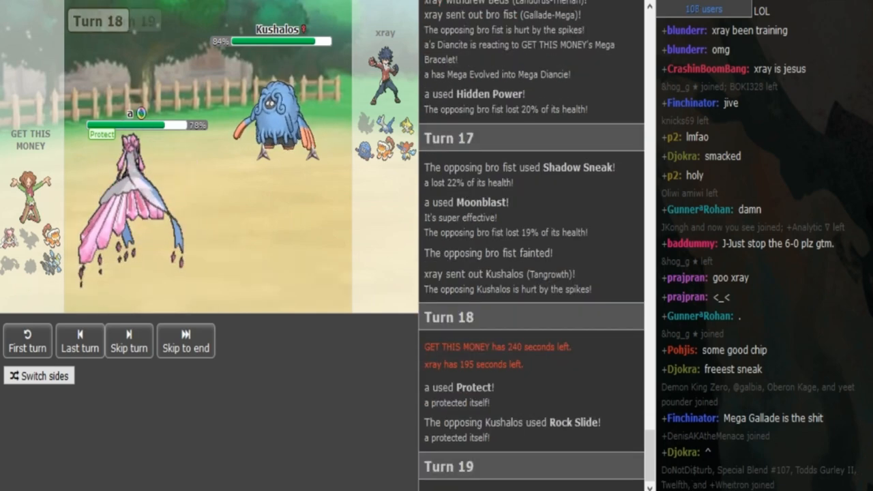
pyautogui.click(128, 341)
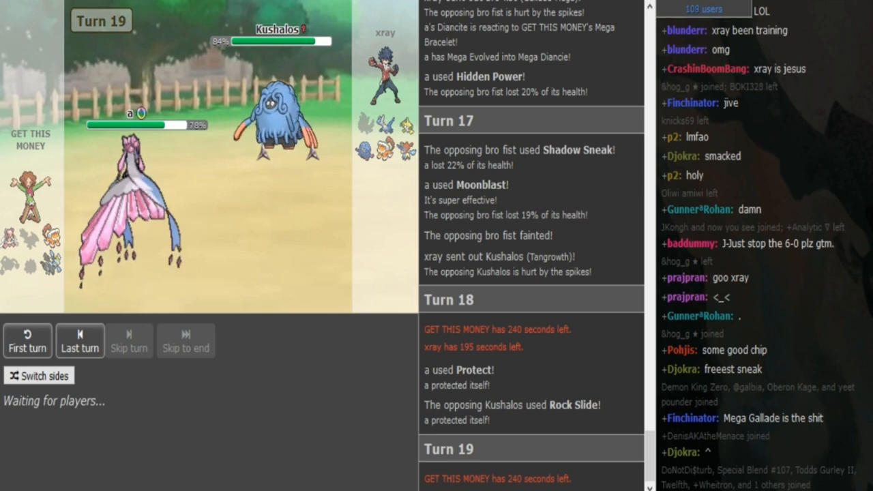